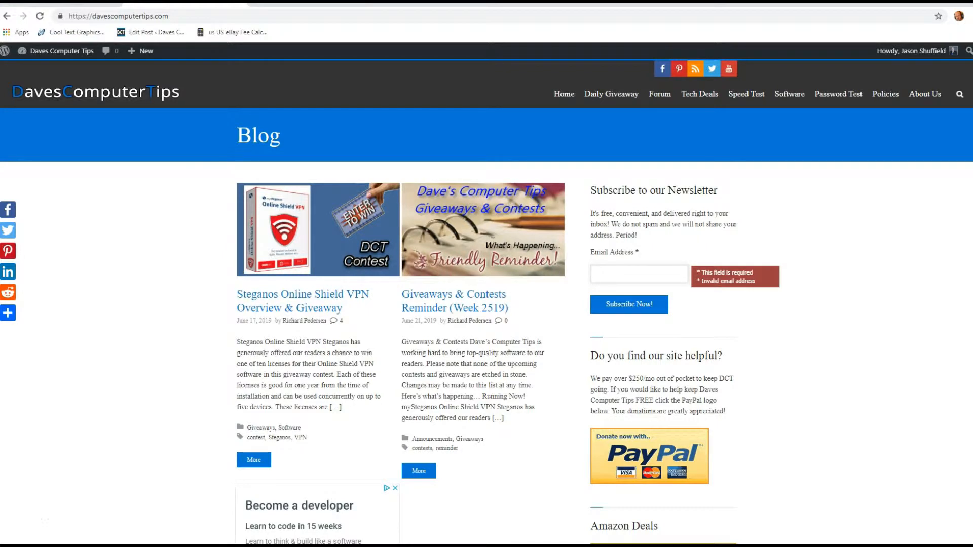
Go to Your Lists from the Account & Lists menu on the Amazon homepage.
left_click(639, 274)
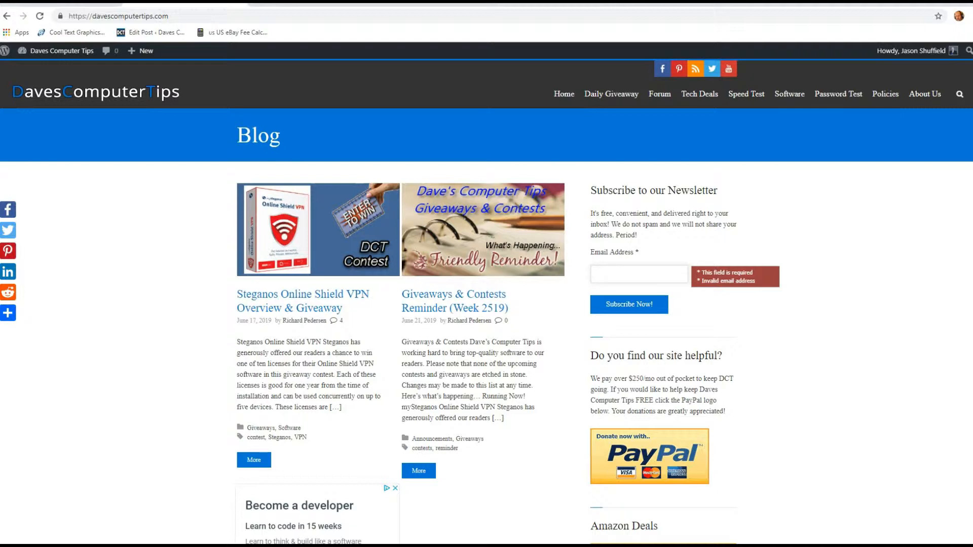
left_click(639, 274)
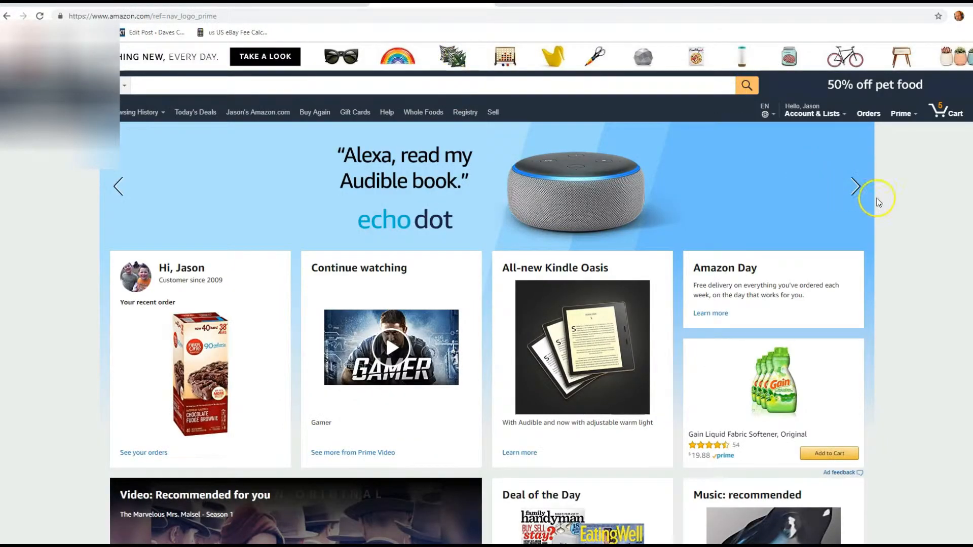
mouse_move(882, 241)
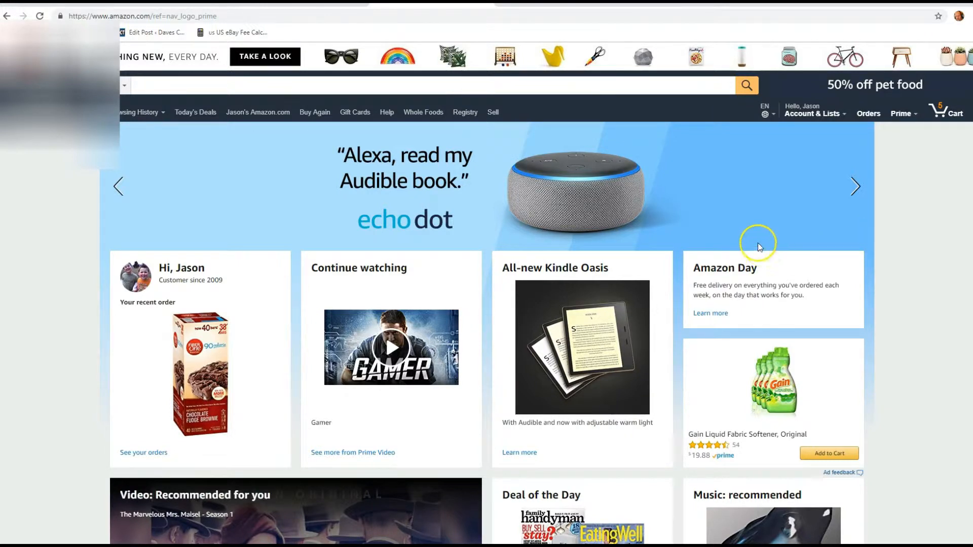
left_click(815, 114)
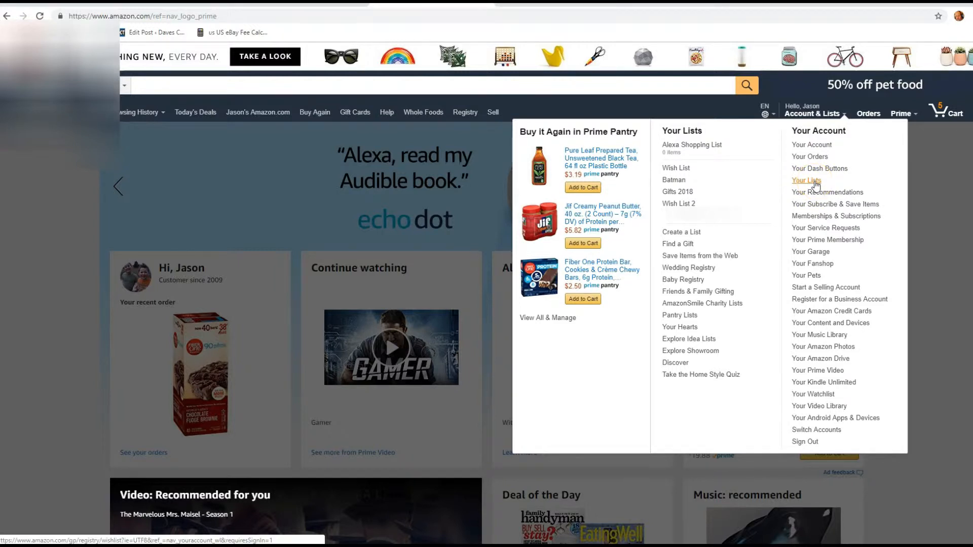
mouse_move(681, 234)
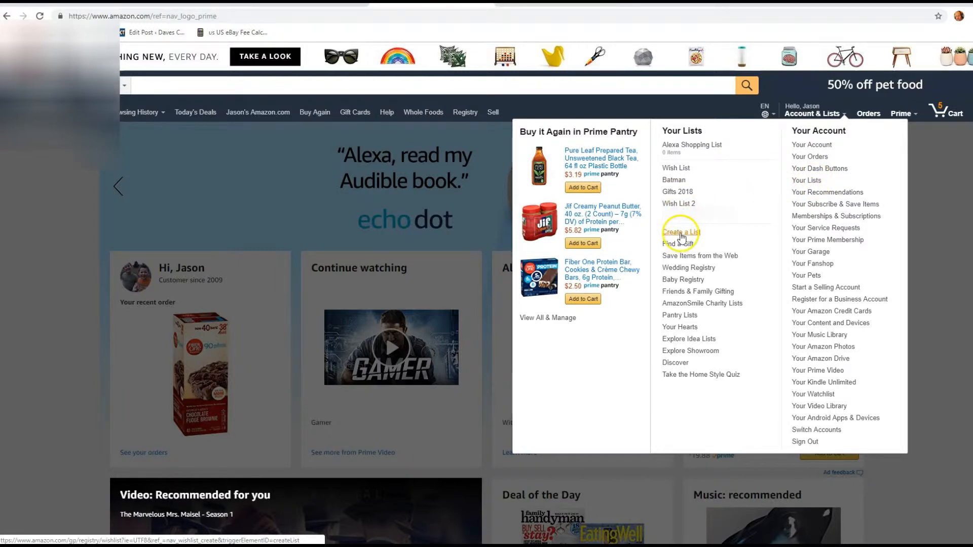
mouse_move(780, 219)
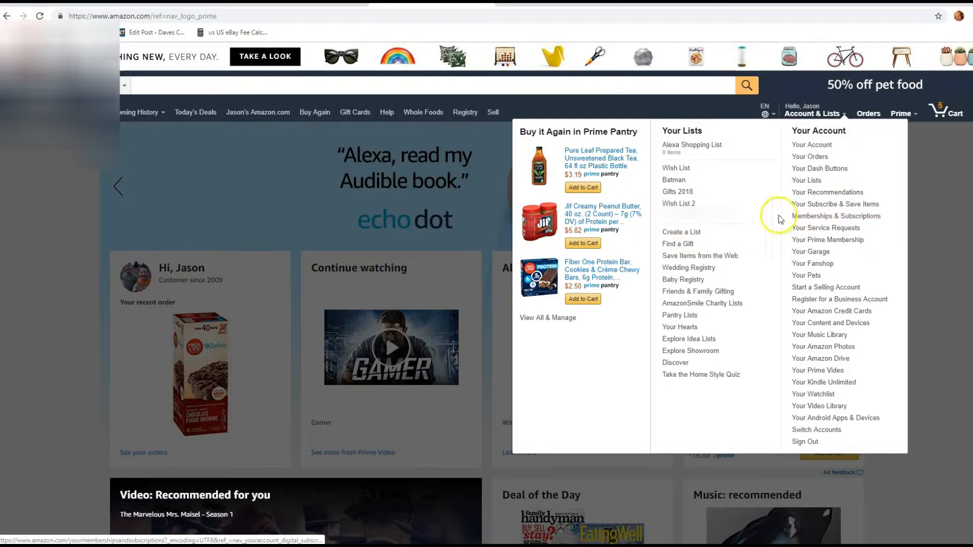
mouse_move(807, 181)
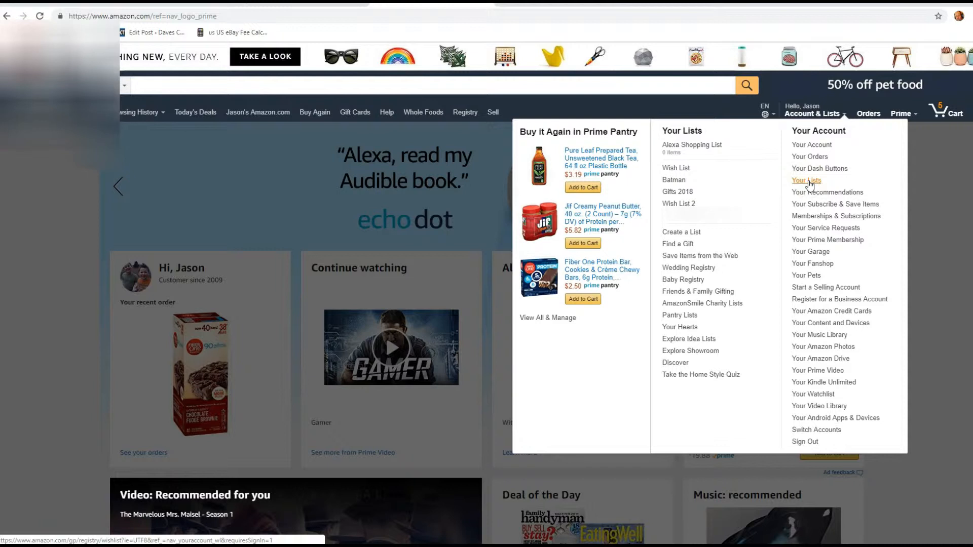
left_click(806, 181)
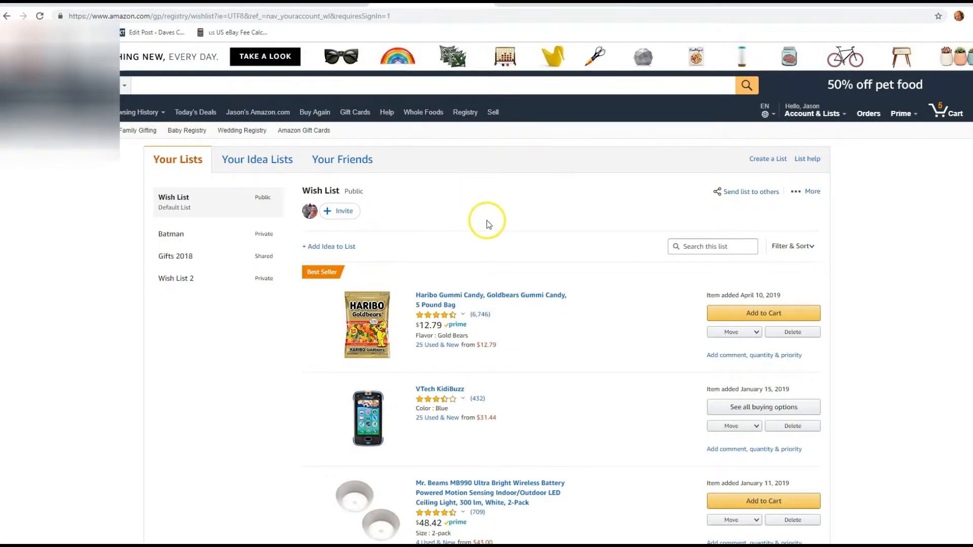
mouse_move(767, 159)
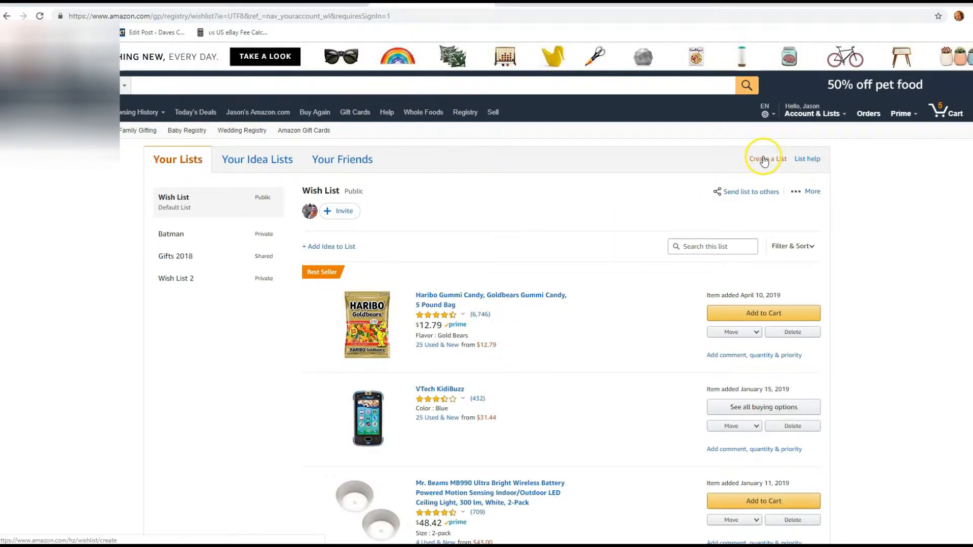
Start a new list with Create a List on the Your Lists page.
left_click(766, 159)
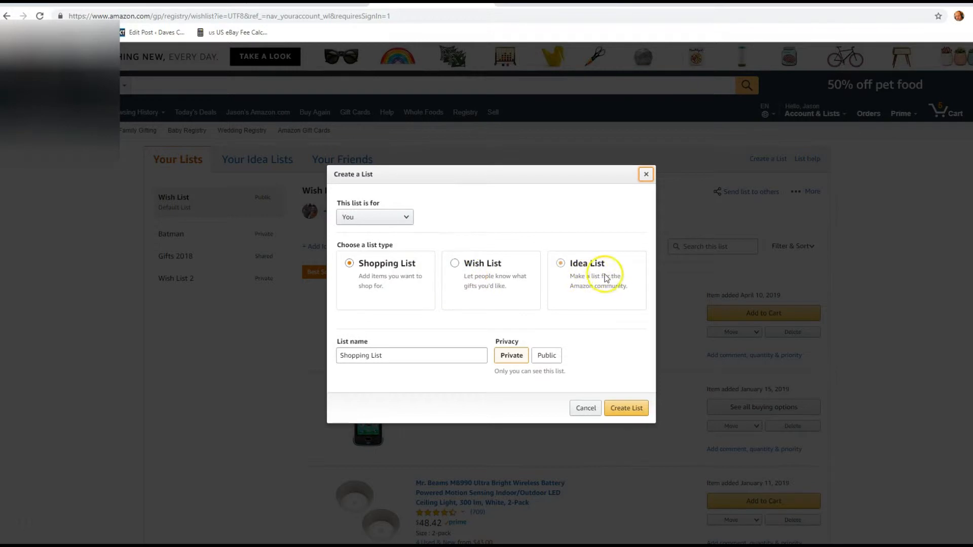
Choose the Wish List type and keep the list for 'You'.
left_click(454, 263)
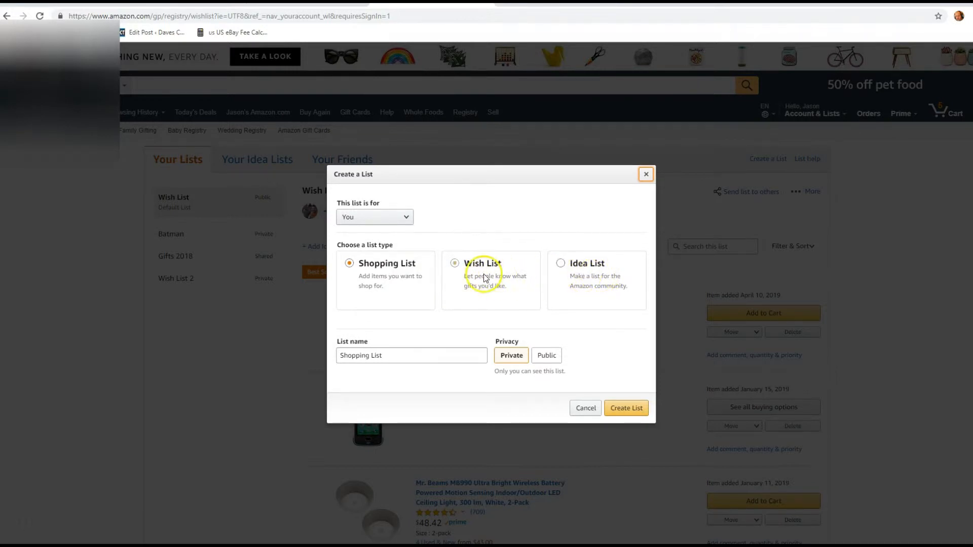
left_click(454, 263)
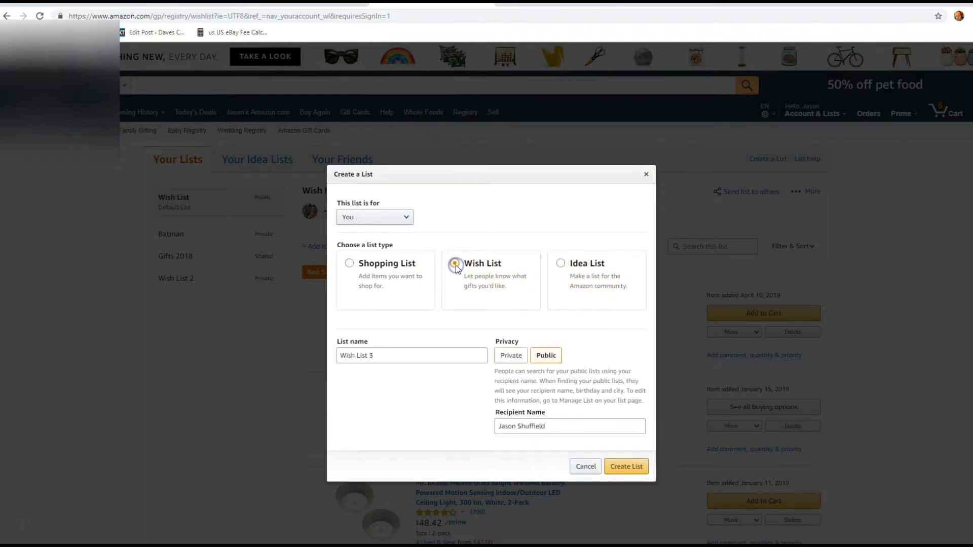
left_click(454, 262)
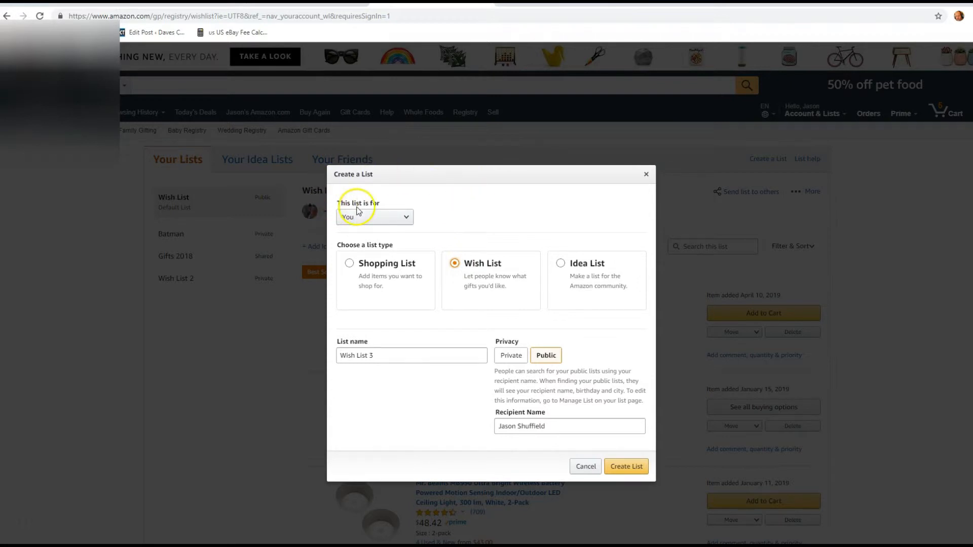
mouse_move(425, 223)
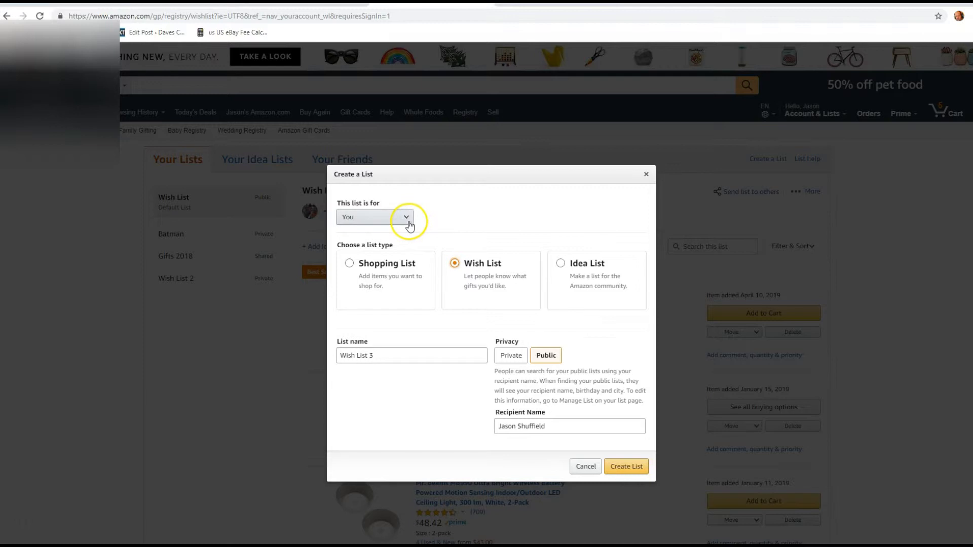
left_click(407, 216)
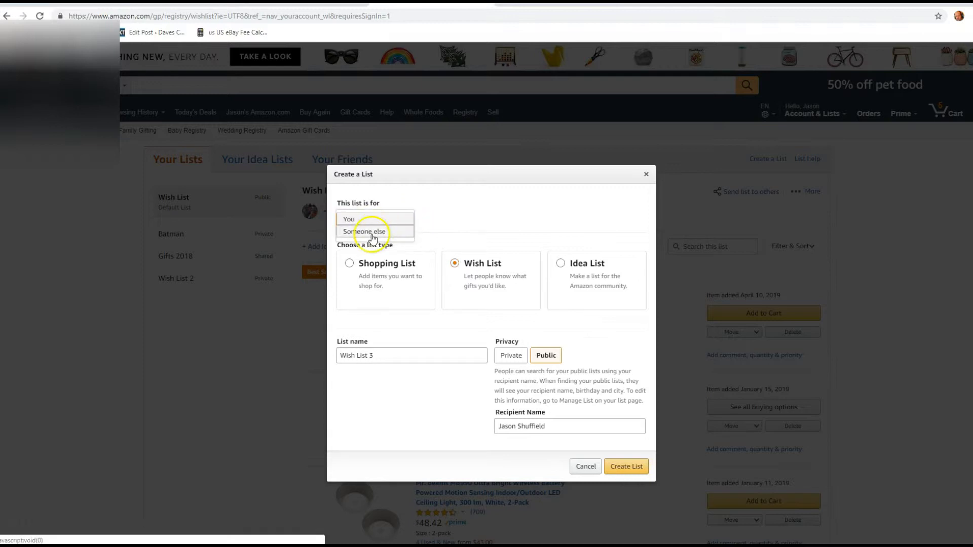
left_click(348, 219)
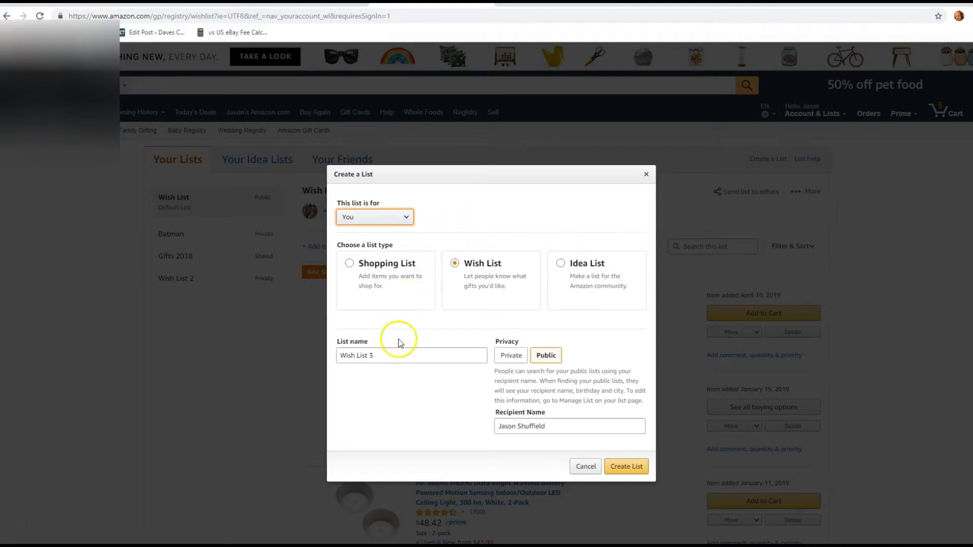
Name the list Batman2, make it private, and create it.
left_click(411, 354)
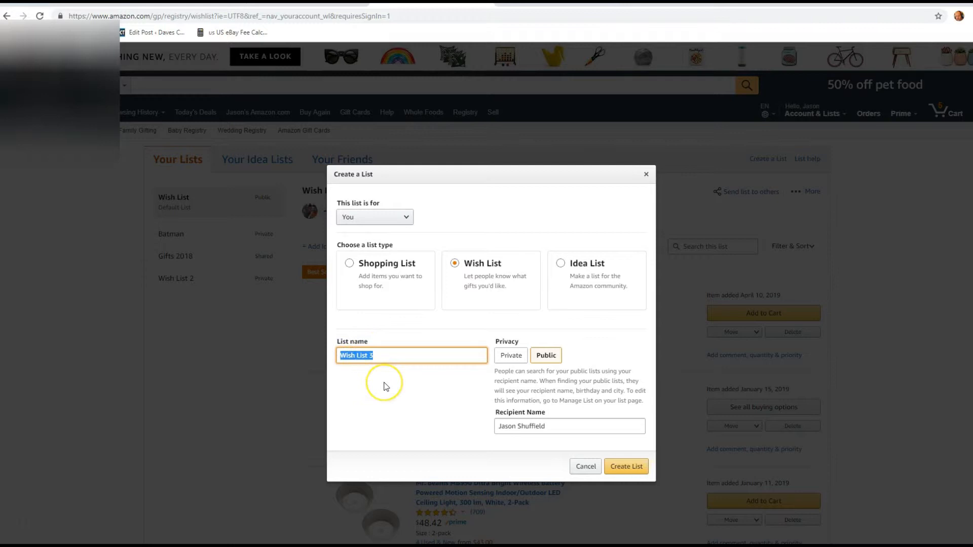
type("Batman2")
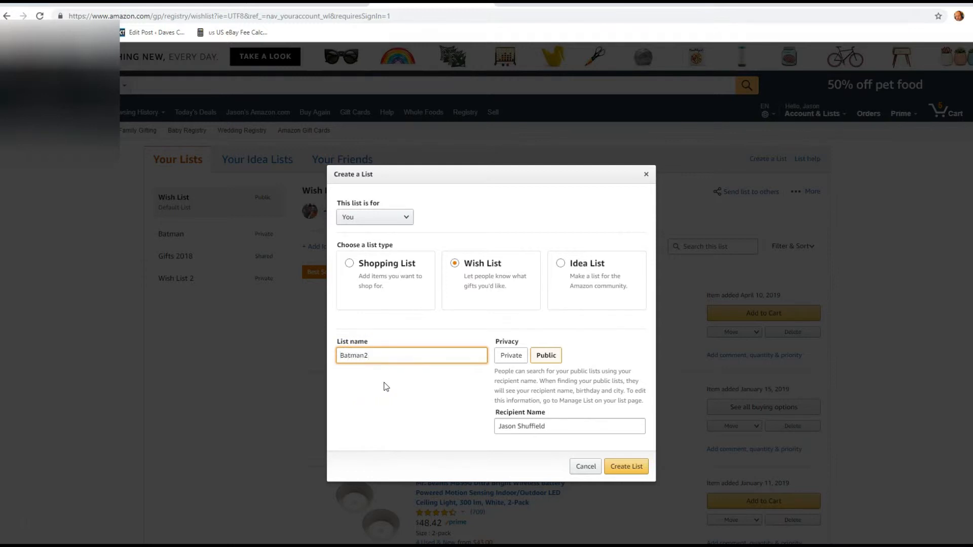
left_click(411, 354)
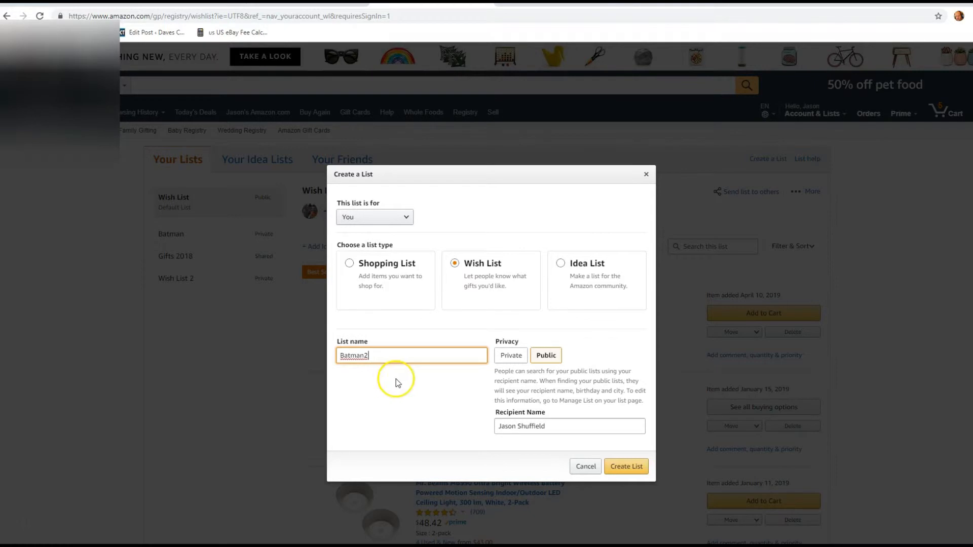
mouse_move(418, 392)
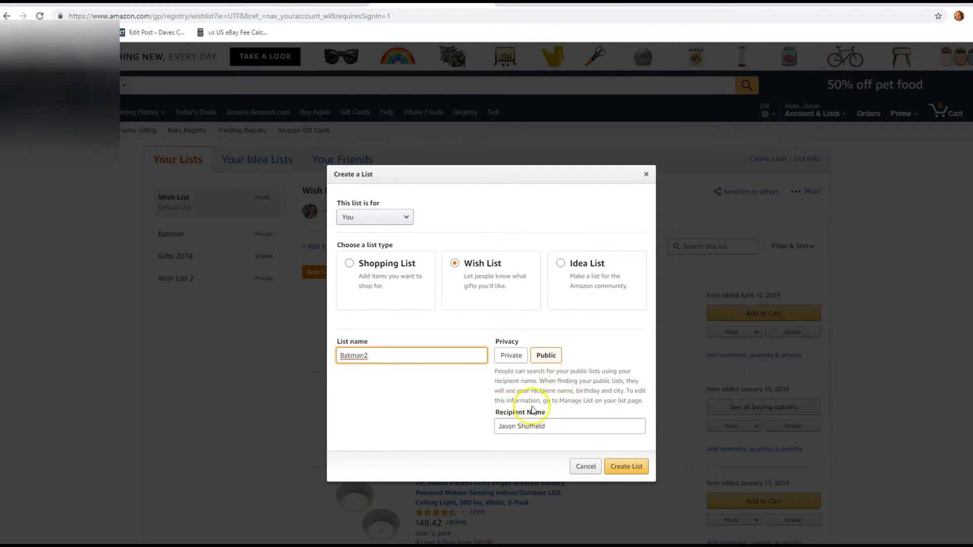
mouse_move(548, 387)
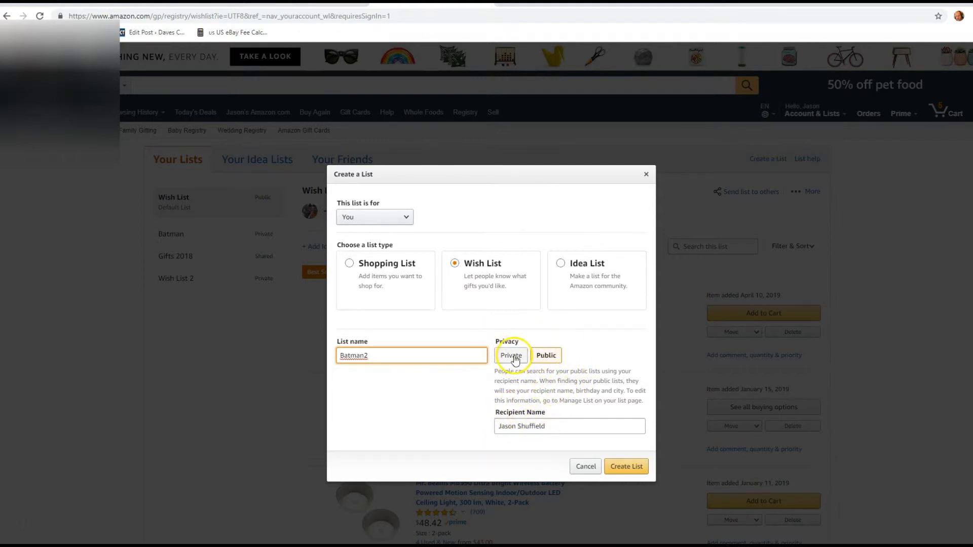
left_click(511, 355)
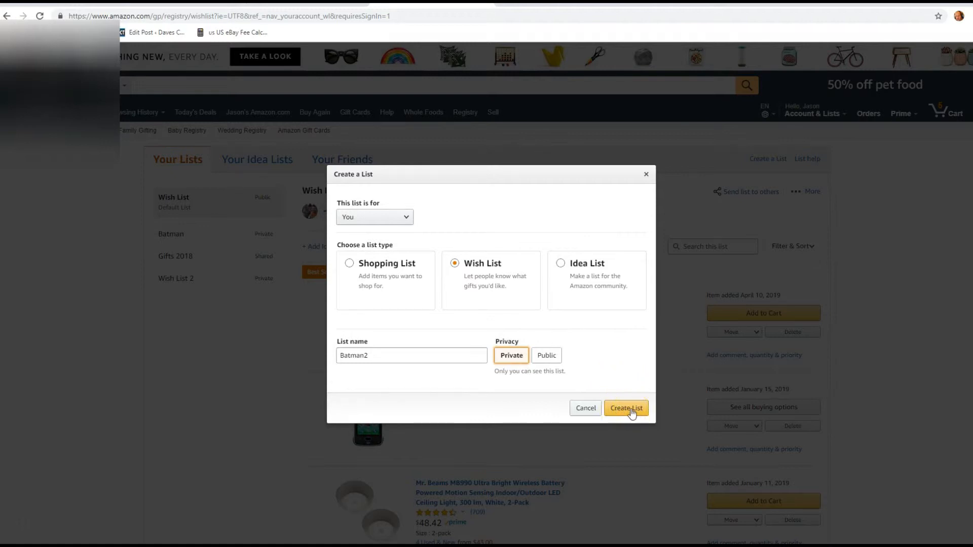
left_click(625, 408)
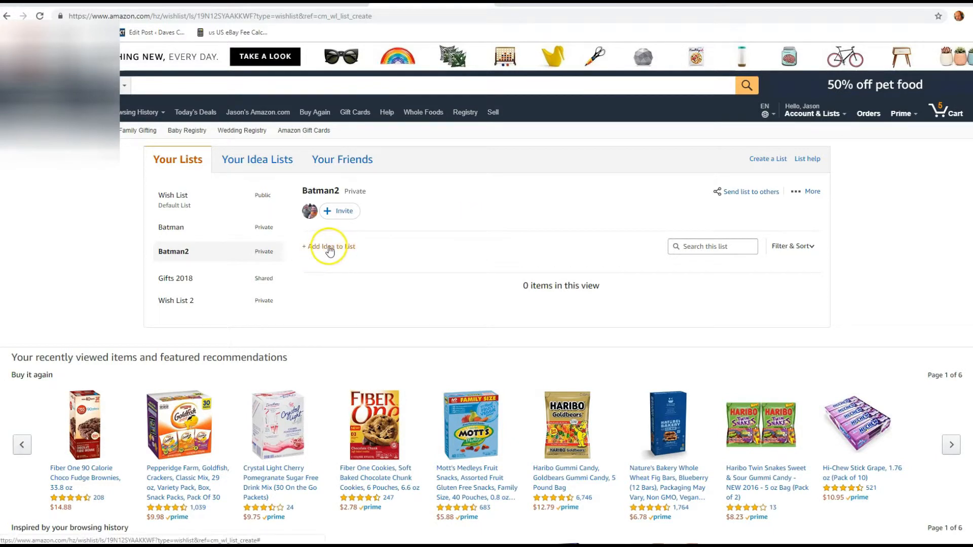
Open the Fiber One 90 Calorie Choco Fudge Brownies product page from the recommendations.
left_click(330, 250)
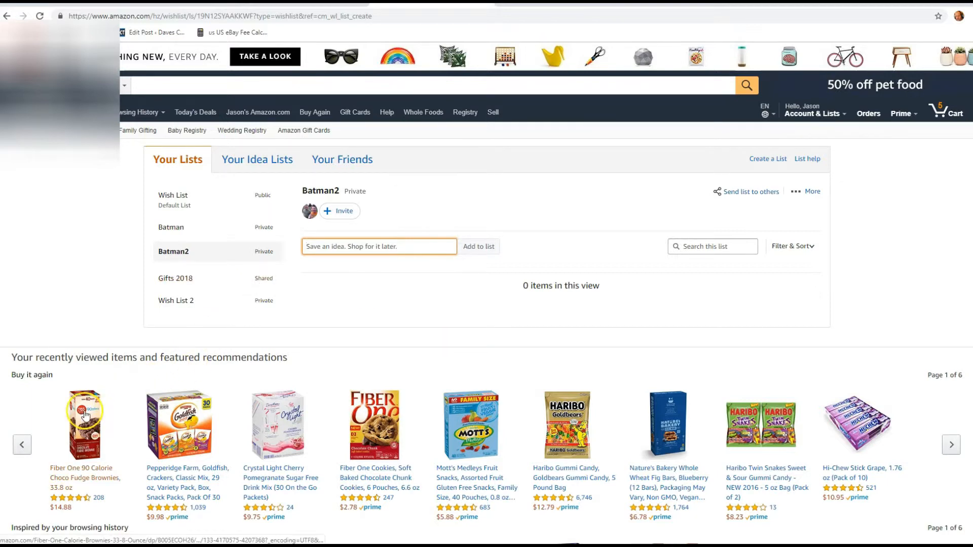
left_click(84, 426)
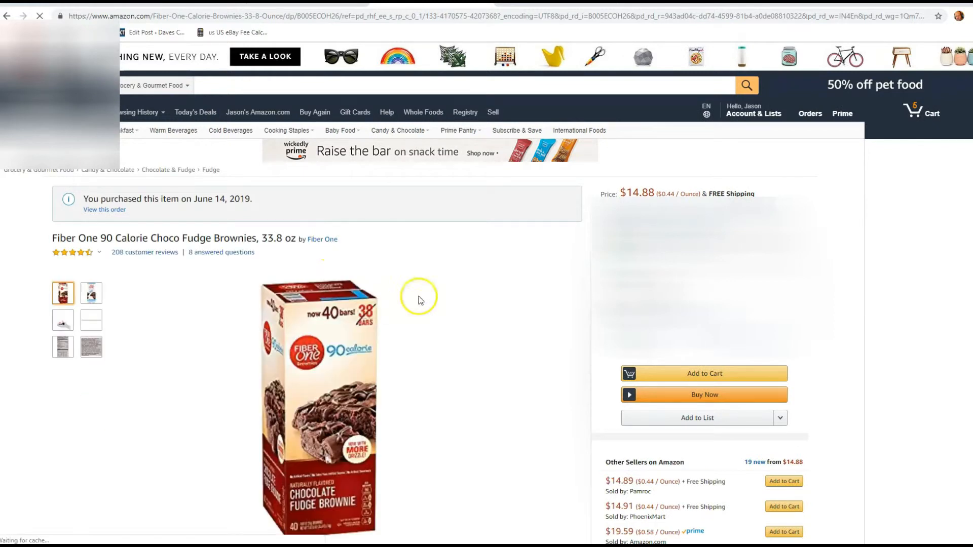
mouse_move(456, 268)
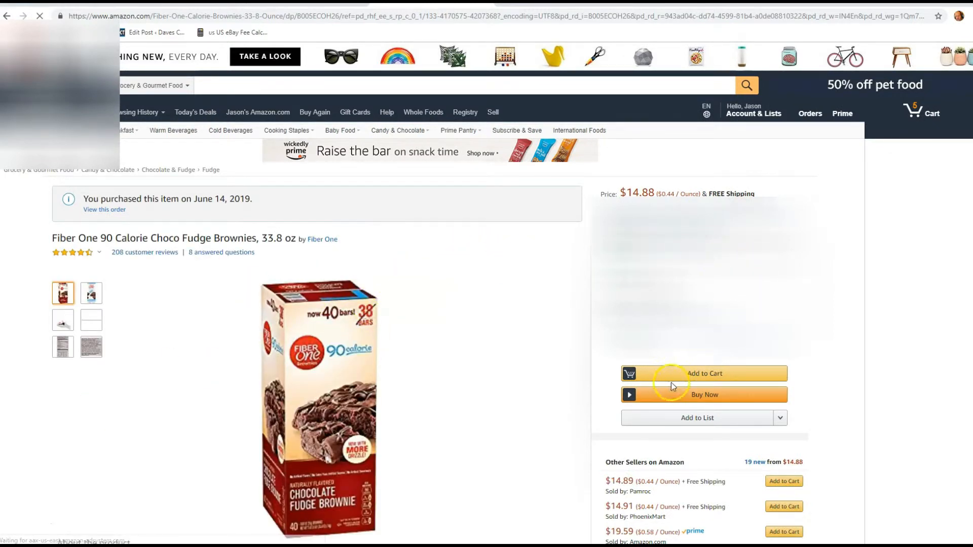
mouse_move(869, 381)
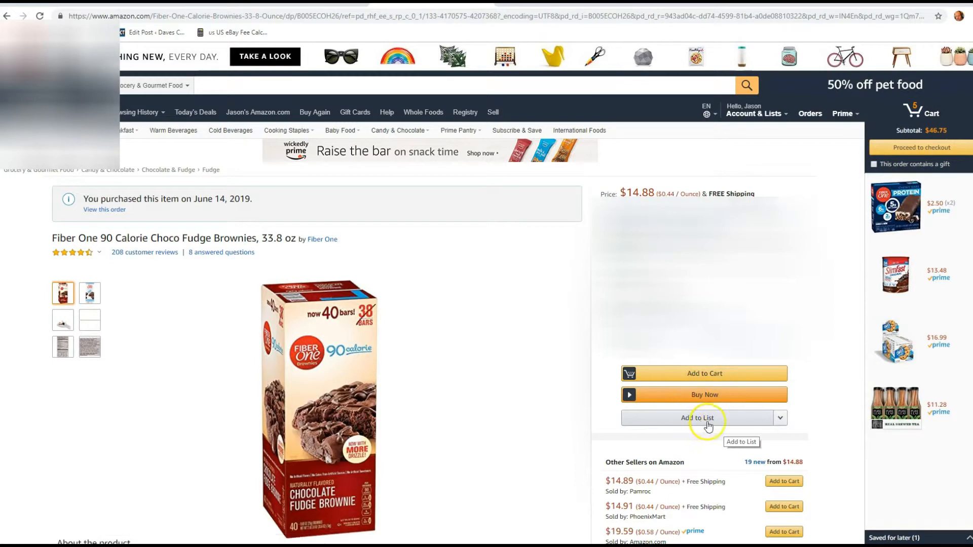
mouse_move(781, 422)
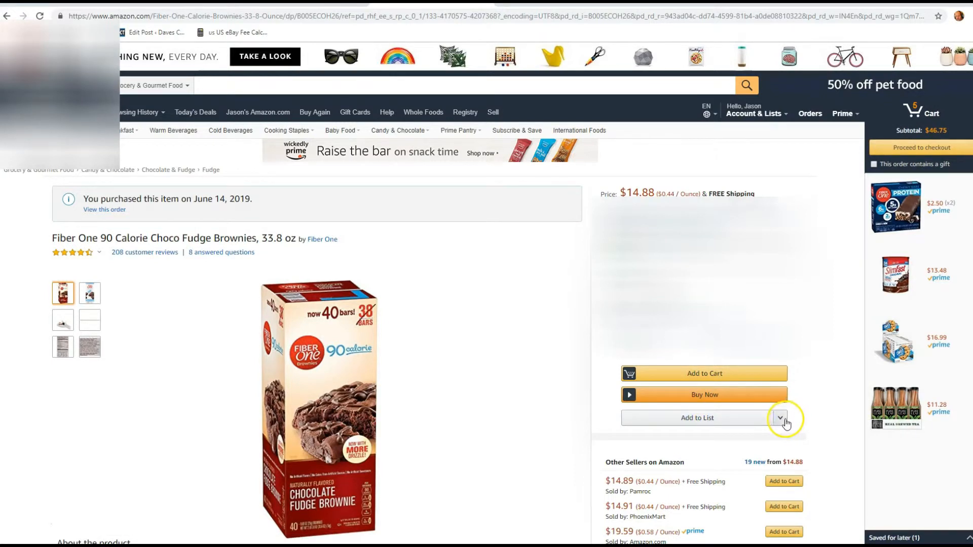
Add the brownies to the Batman2 list from the Add to List dropdown.
left_click(781, 418)
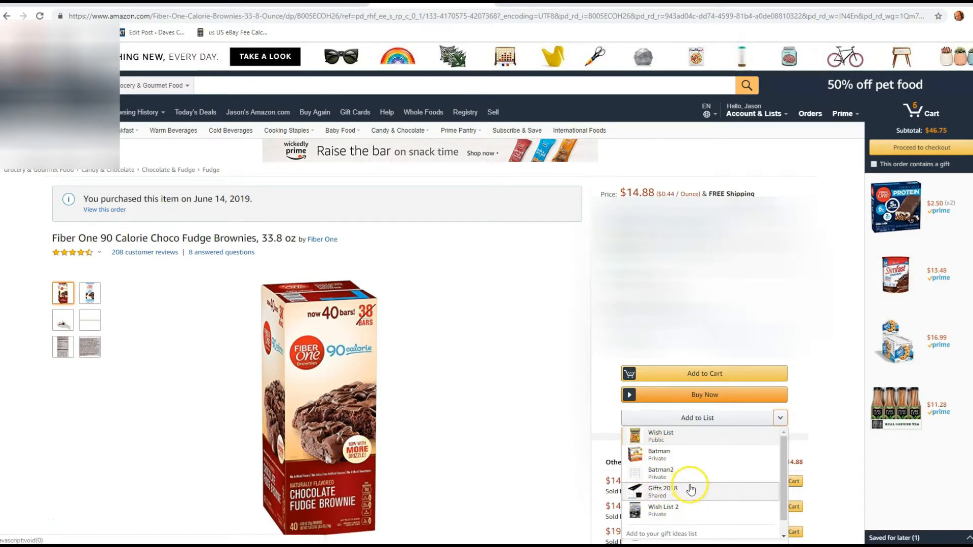
mouse_move(661, 473)
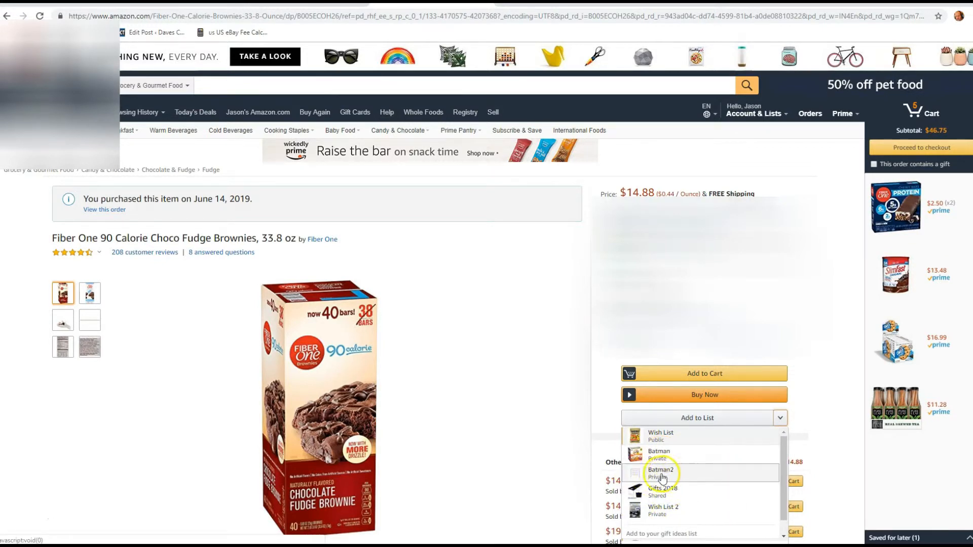
left_click(662, 473)
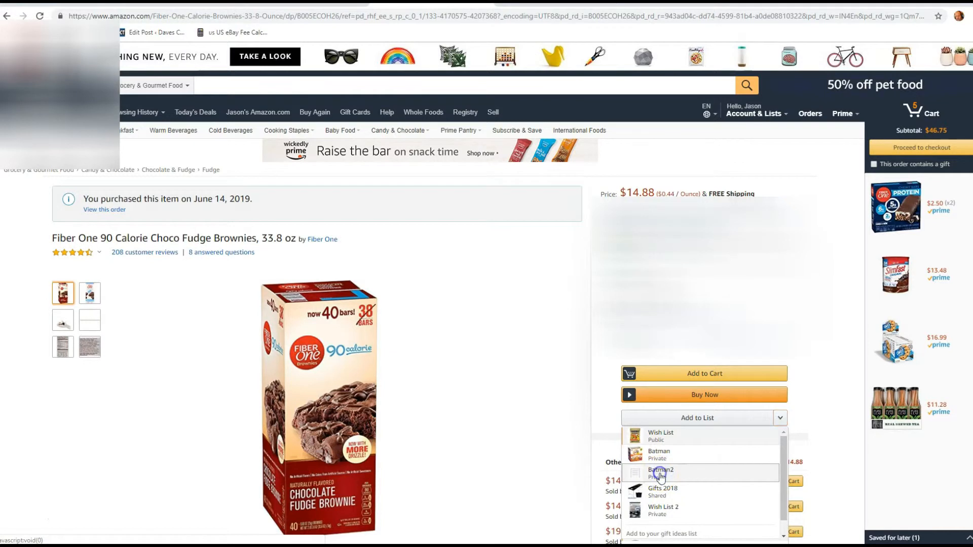
Confirm the item was added and open the Batman2 list.
left_click(661, 473)
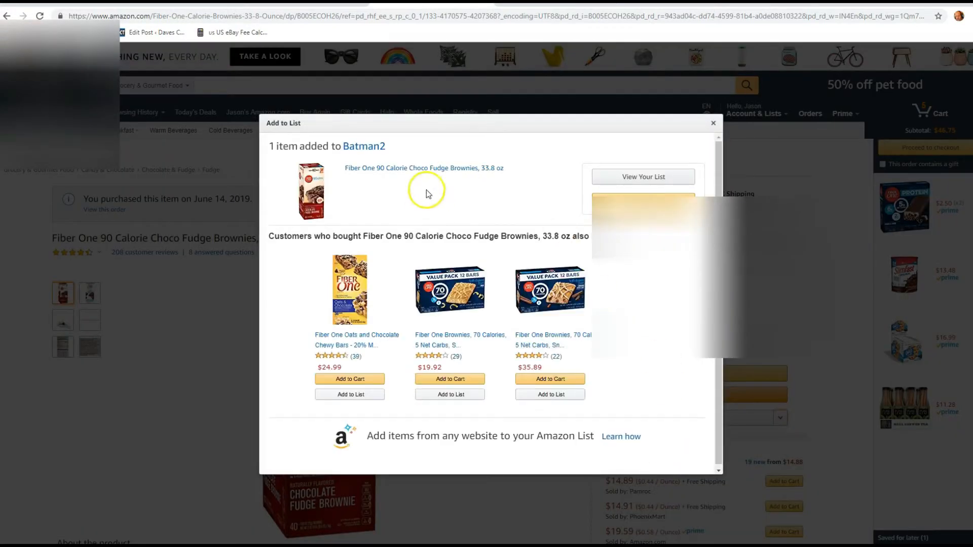
mouse_move(345, 162)
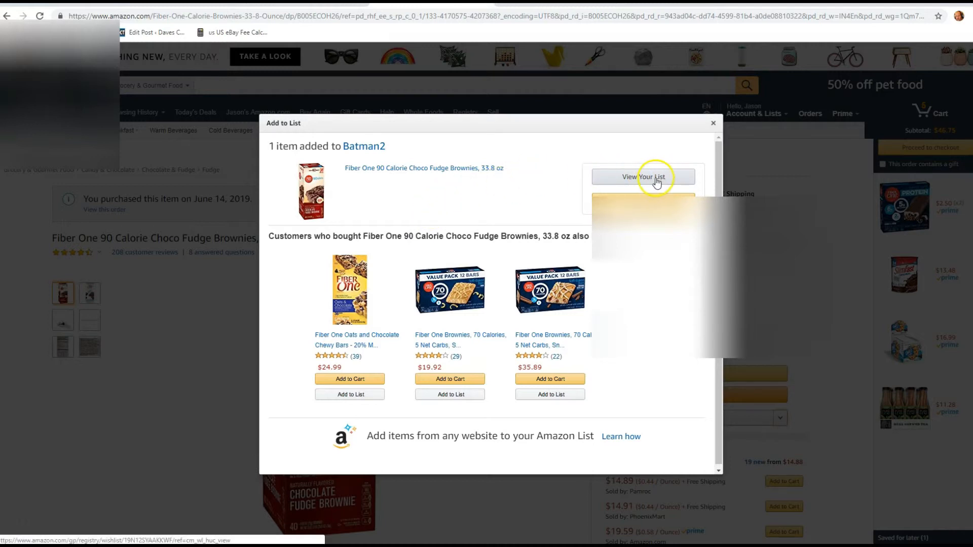
left_click(642, 177)
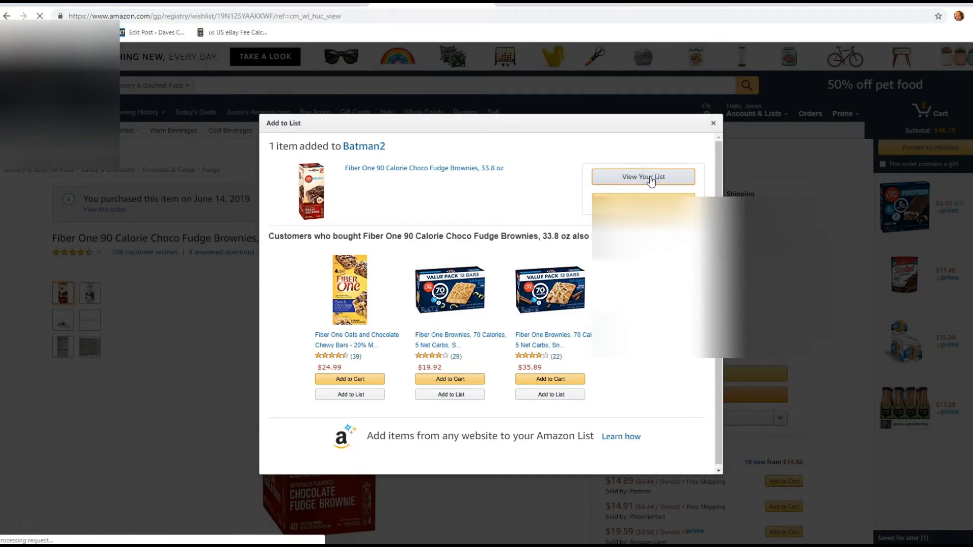
left_click(643, 177)
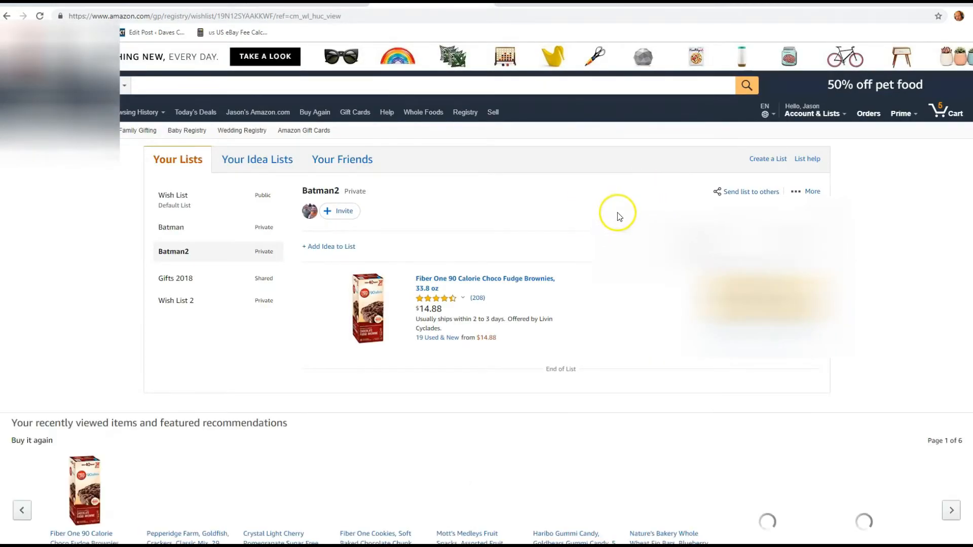
Open the 'Send list to others' invite dialog for Batman2.
left_click(813, 113)
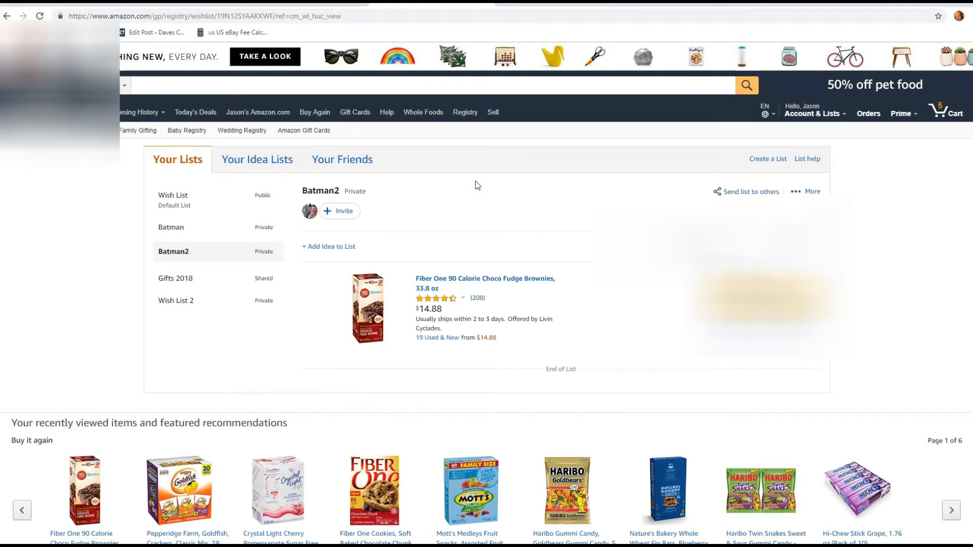
mouse_move(487, 186)
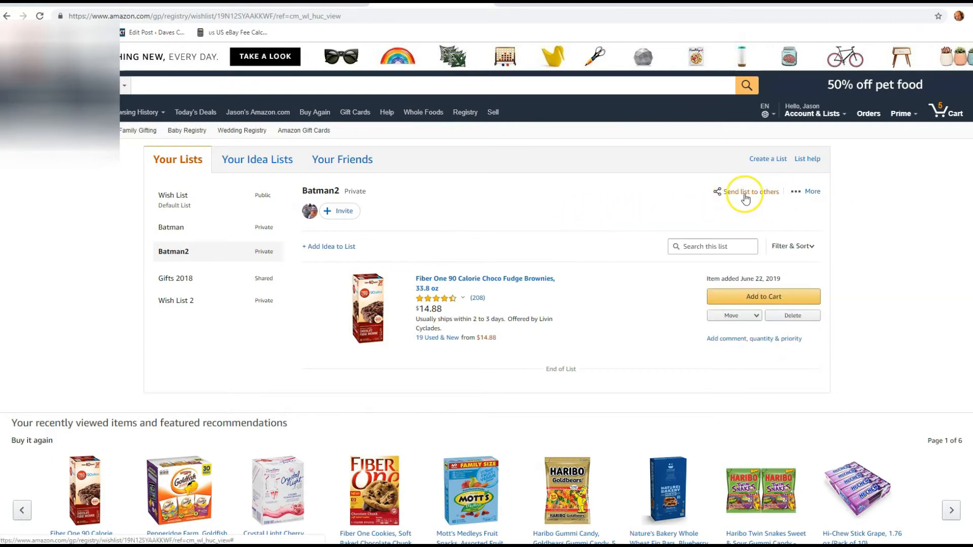
left_click(752, 191)
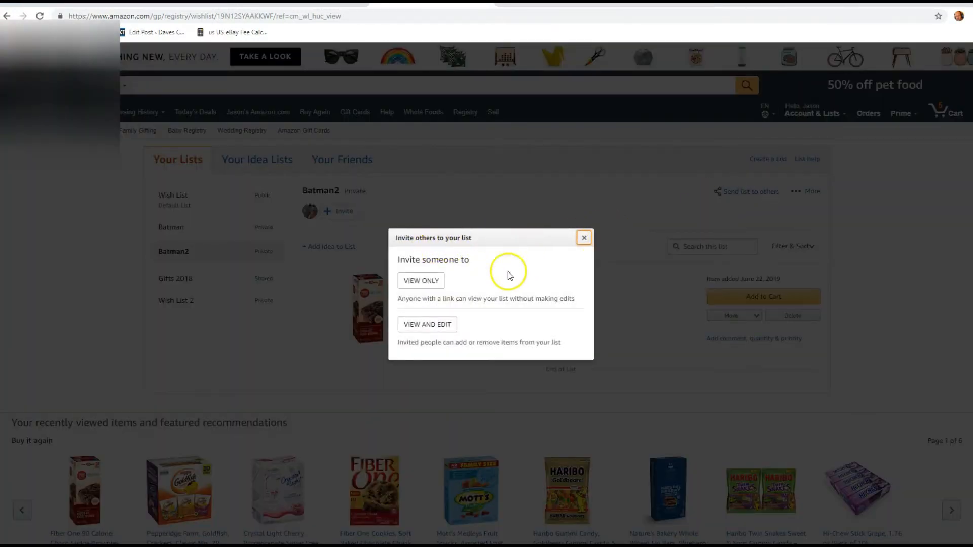
mouse_move(548, 281)
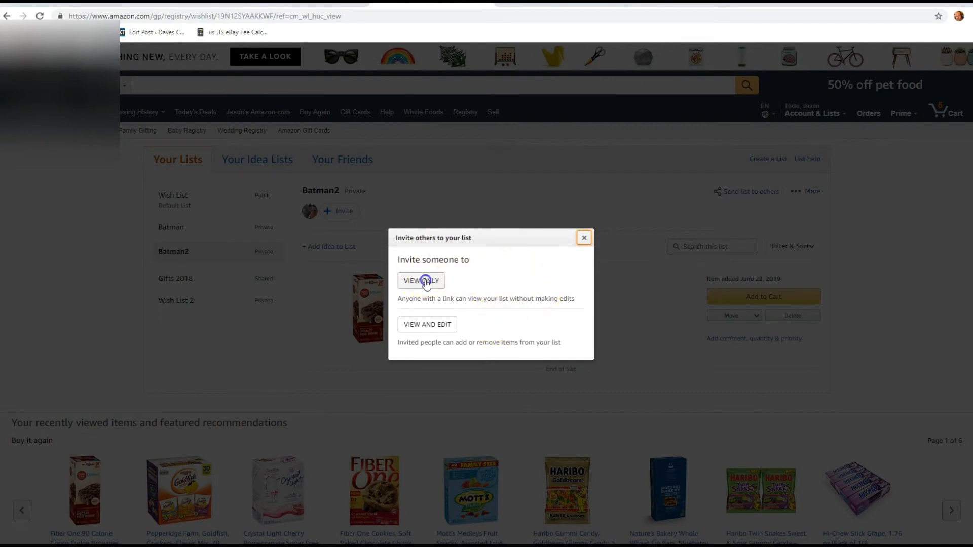
Choose VIEW ONLY sharing for the Batman2 list.
left_click(420, 280)
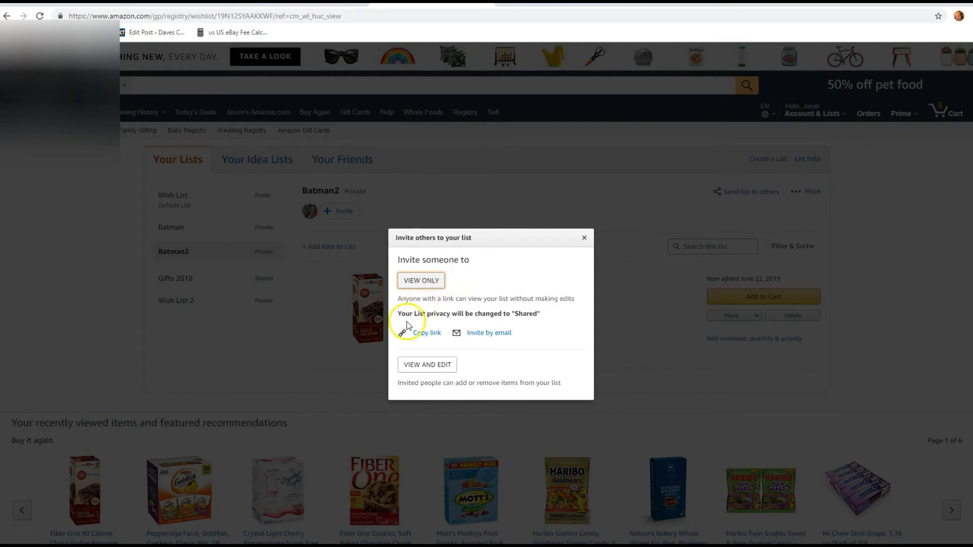
mouse_move(517, 323)
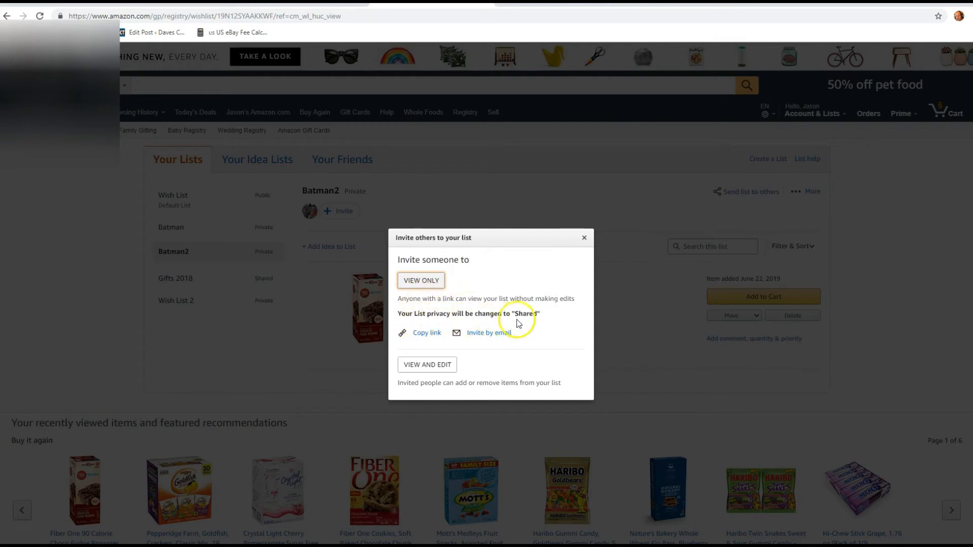
mouse_move(538, 323)
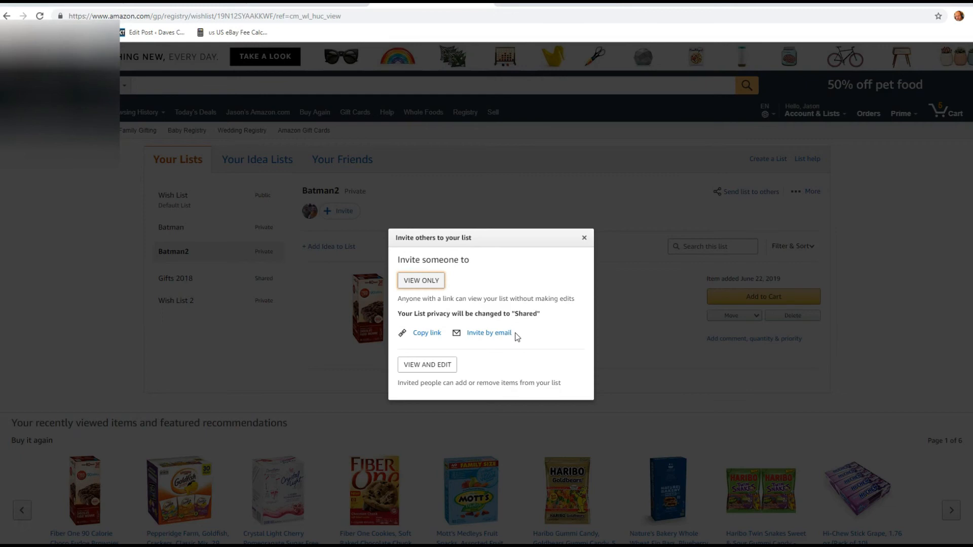
mouse_move(543, 331)
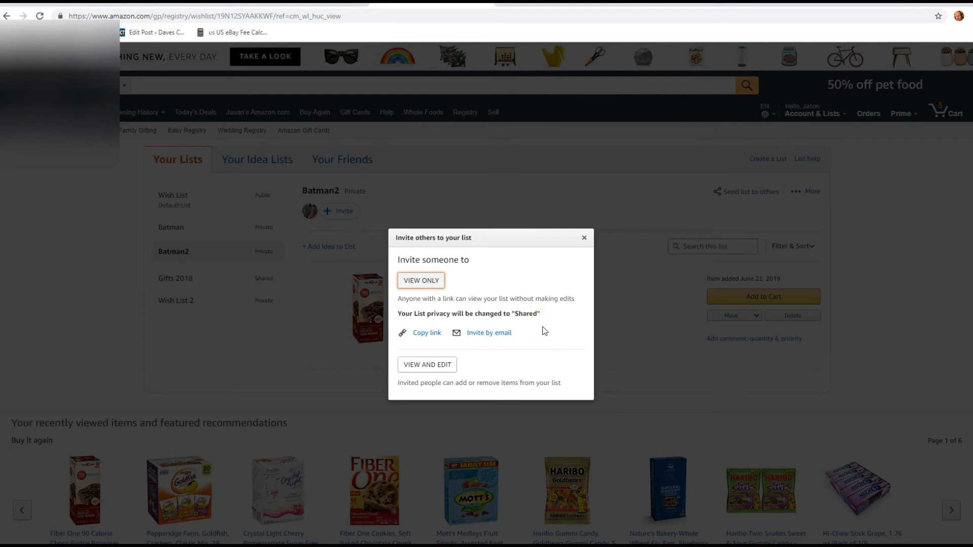
mouse_move(547, 331)
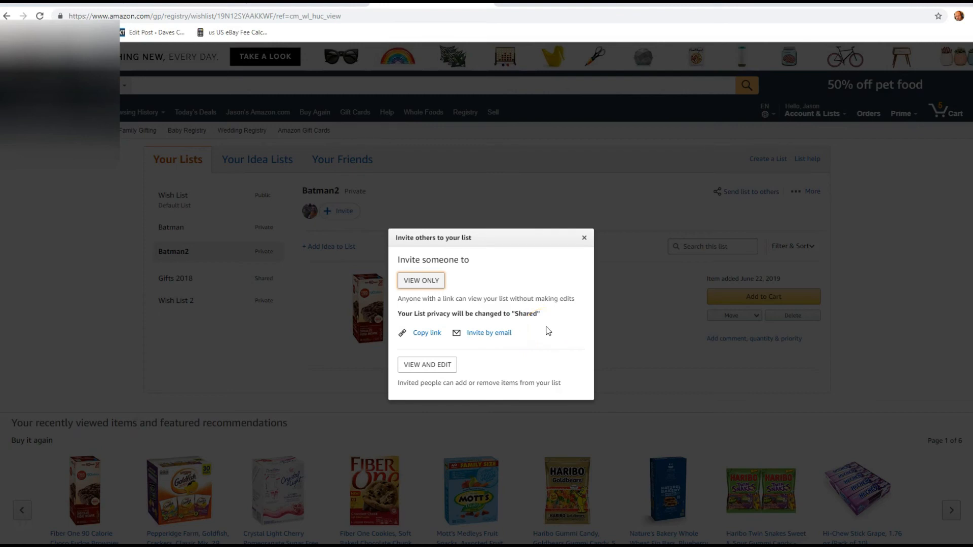